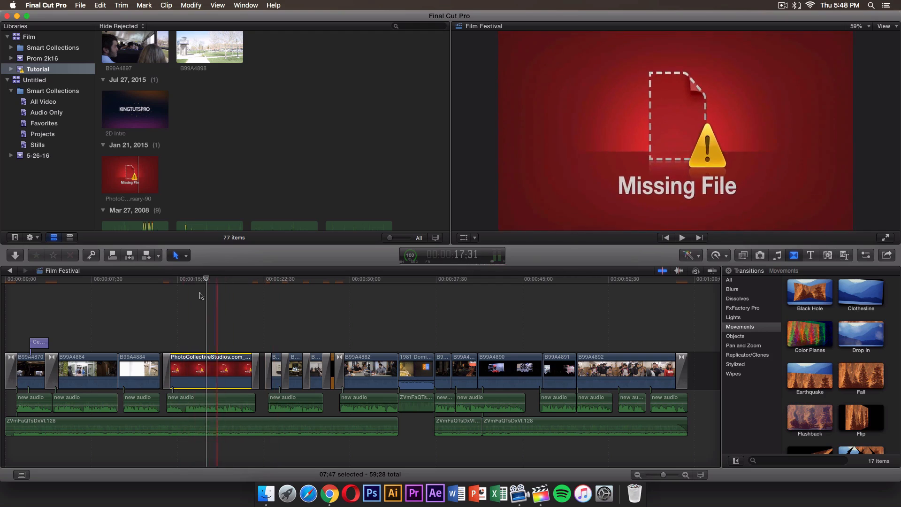
- Inspect the missing photo clip in the timeline, then bring up Relink Files from the File menu
left_click(196, 280)
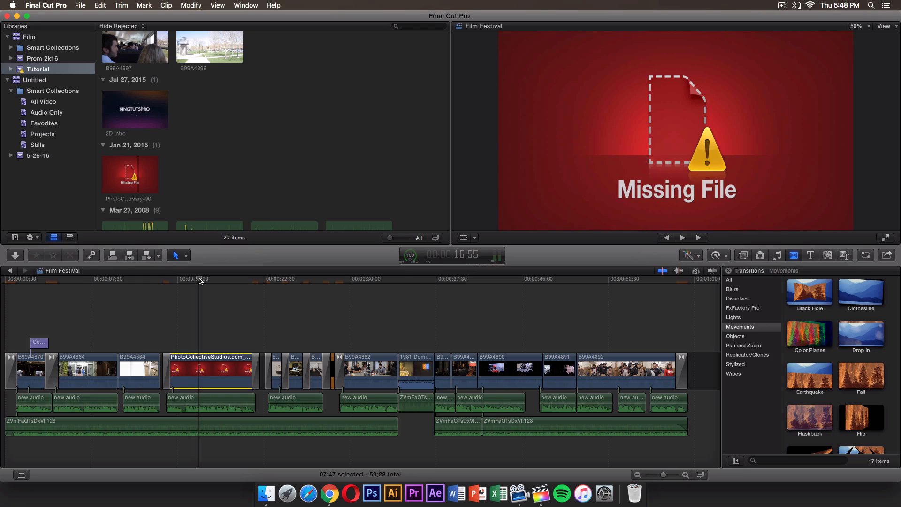
left_click(190, 279)
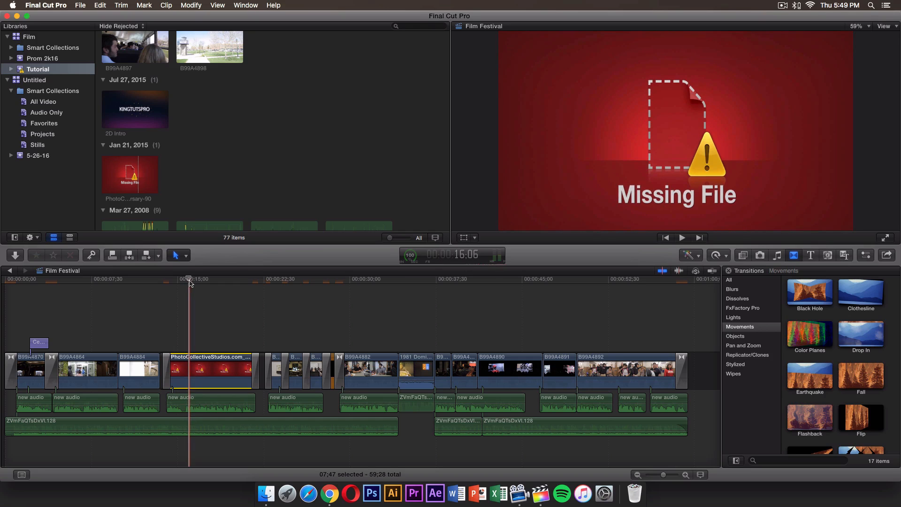
left_click(78, 5)
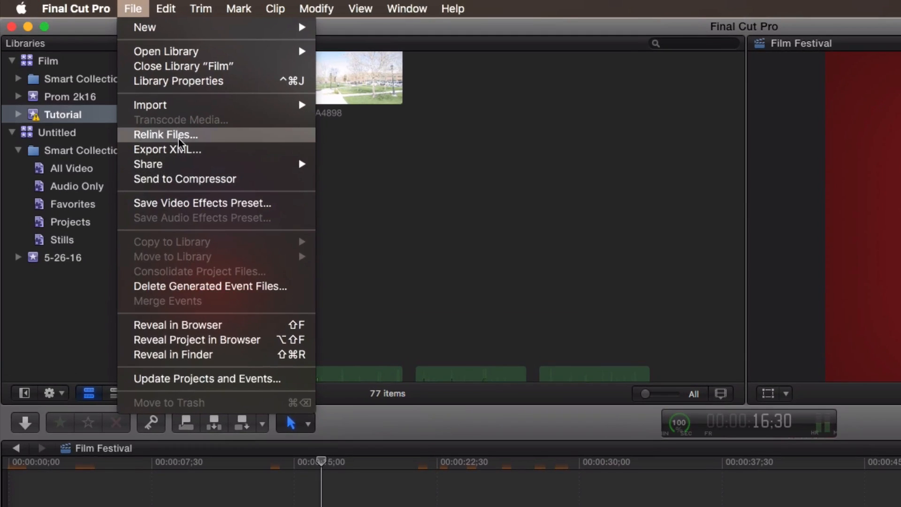
left_click(166, 134)
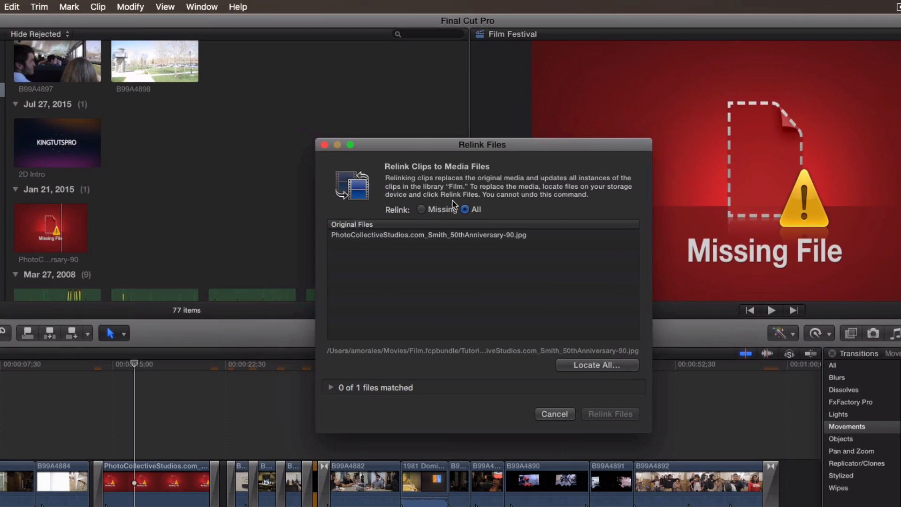
mouse_move(476, 177)
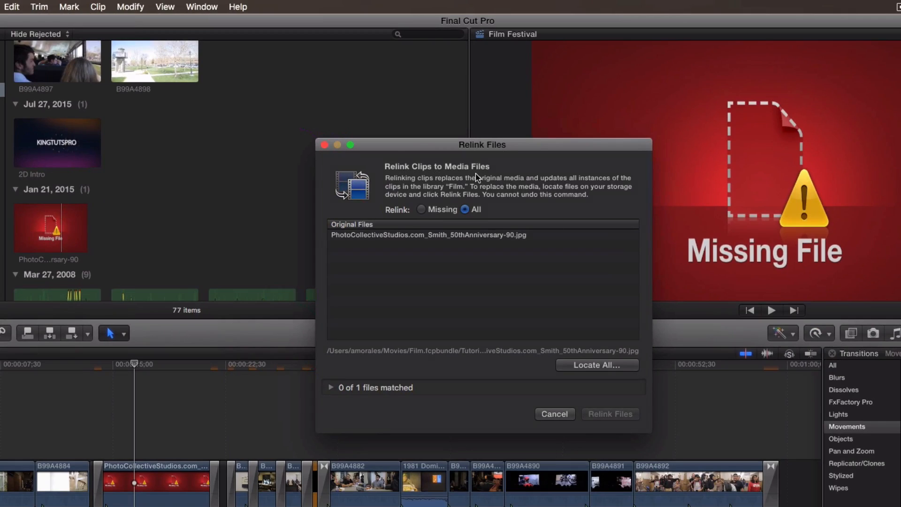
mouse_move(466, 189)
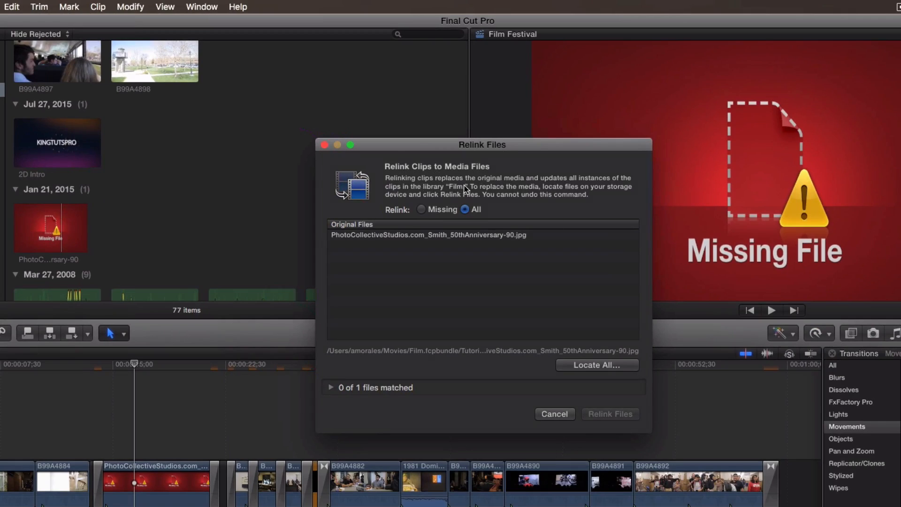
mouse_move(575, 189)
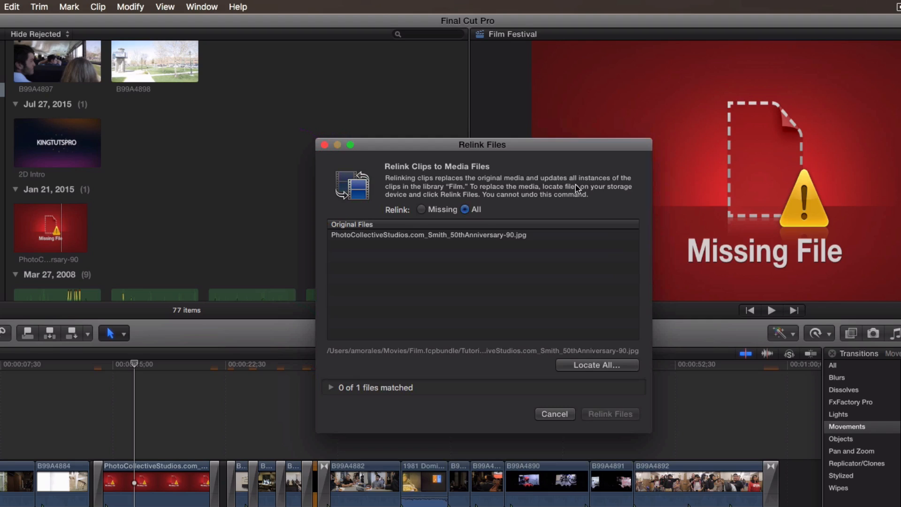
mouse_move(455, 194)
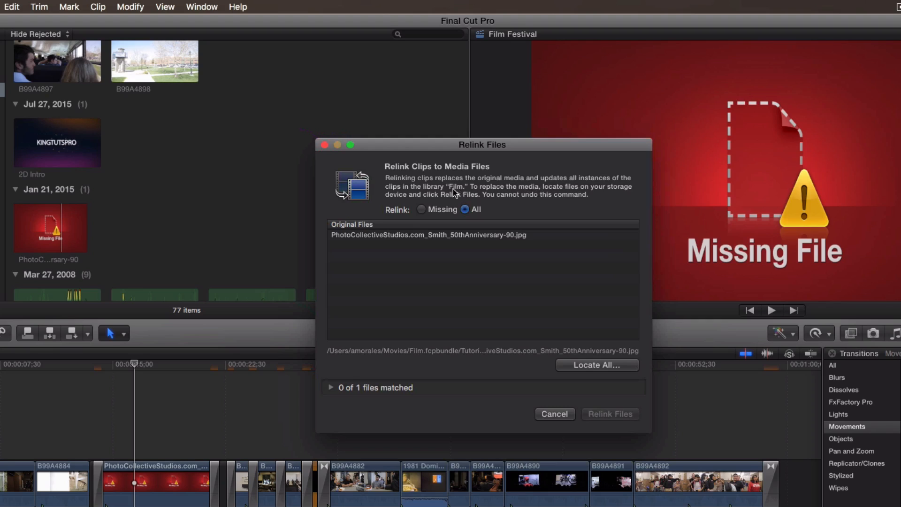
mouse_move(467, 149)
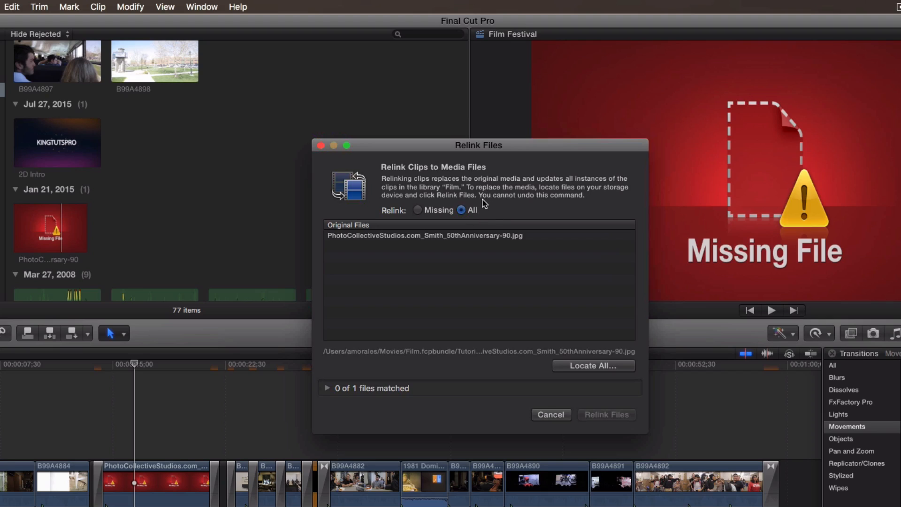
mouse_move(419, 160)
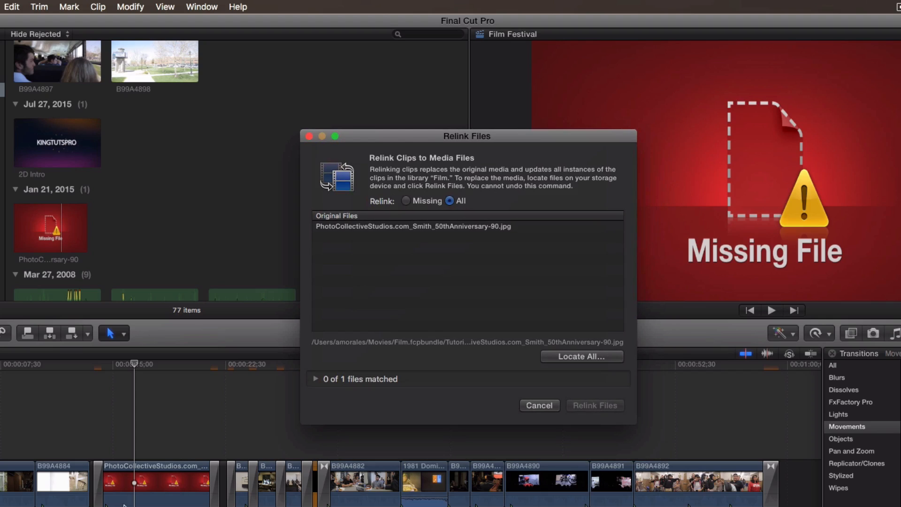
mouse_move(326, 496)
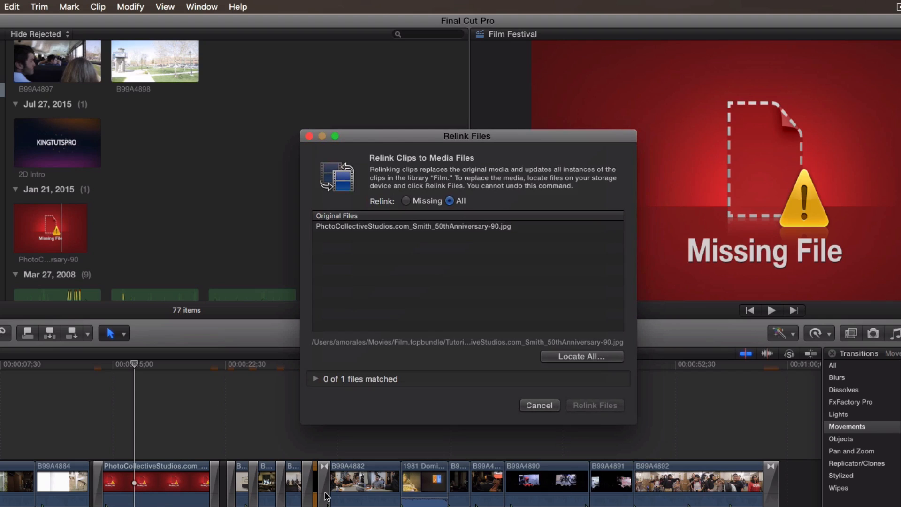
mouse_move(456, 205)
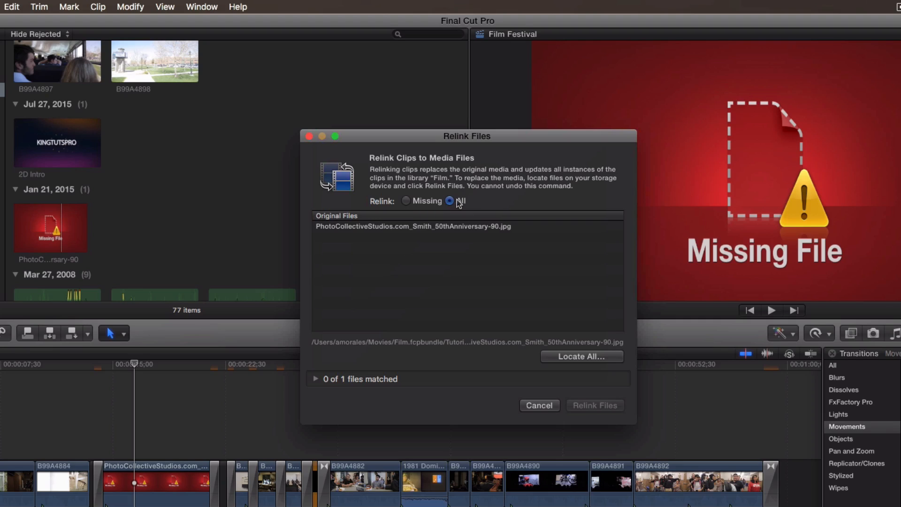
mouse_move(400, 211)
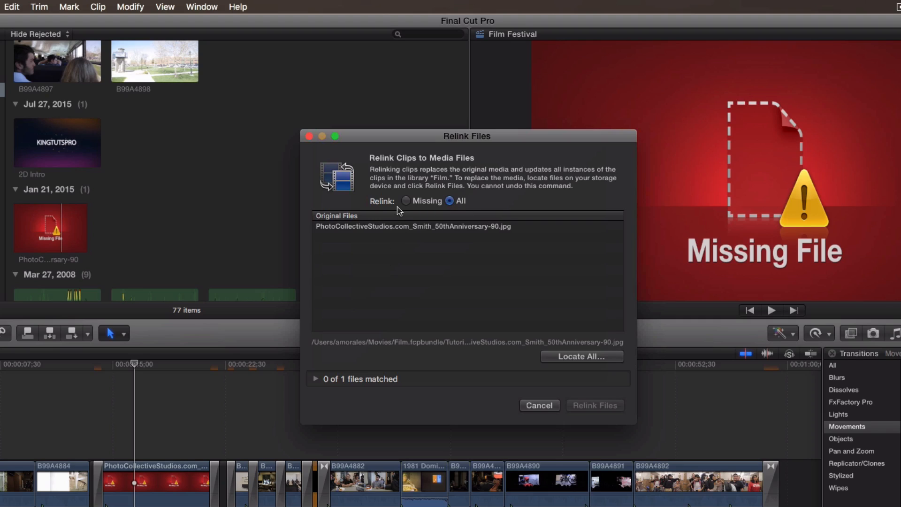
mouse_move(410, 210)
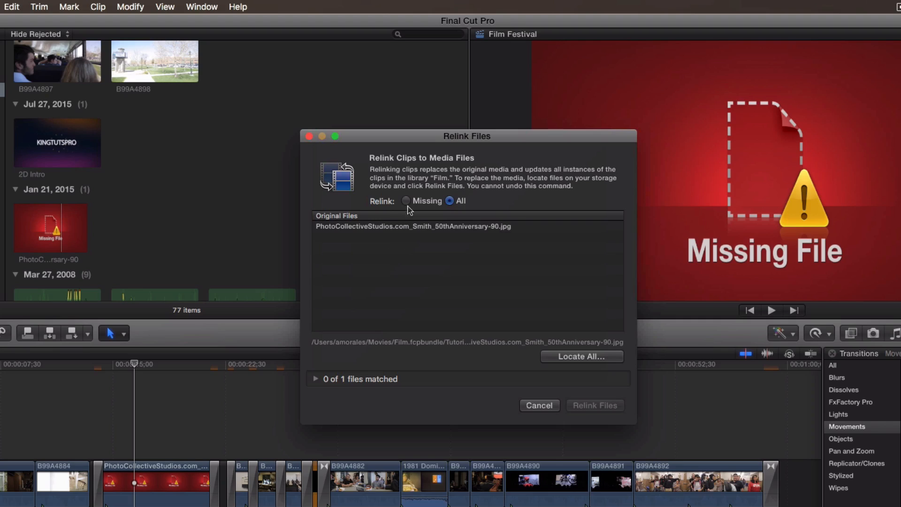
mouse_move(208, 403)
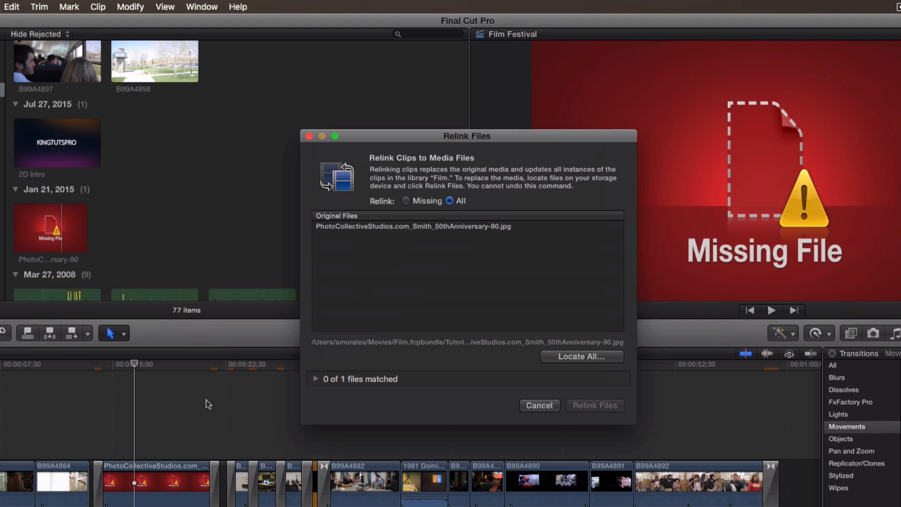
mouse_move(388, 255)
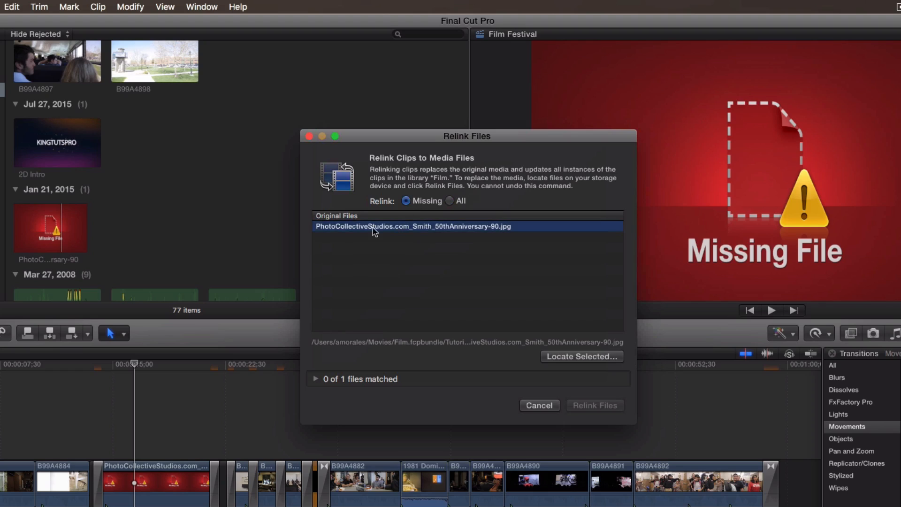
mouse_move(485, 299)
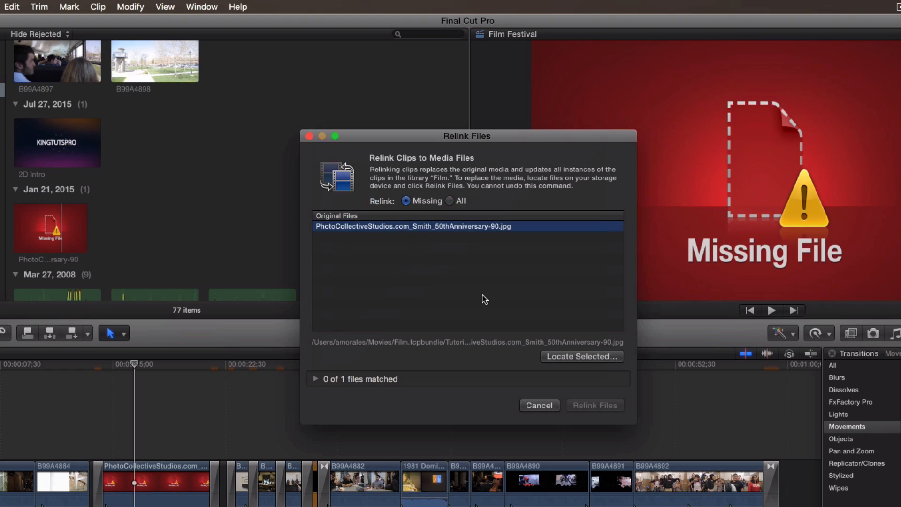
mouse_move(485, 293)
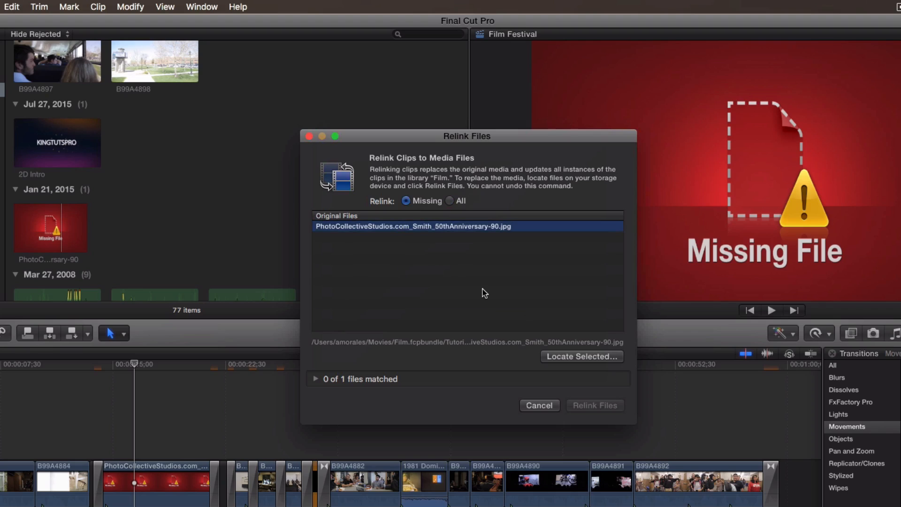
mouse_move(542, 353)
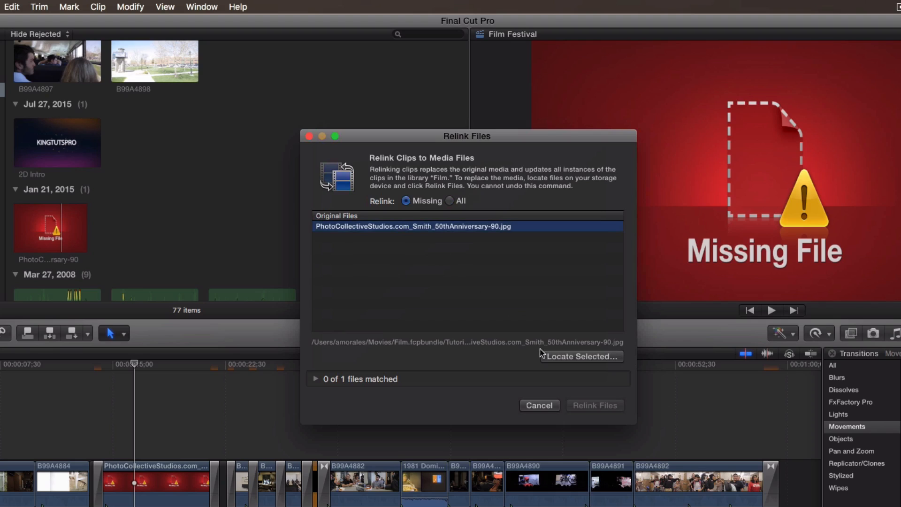
mouse_move(319, 384)
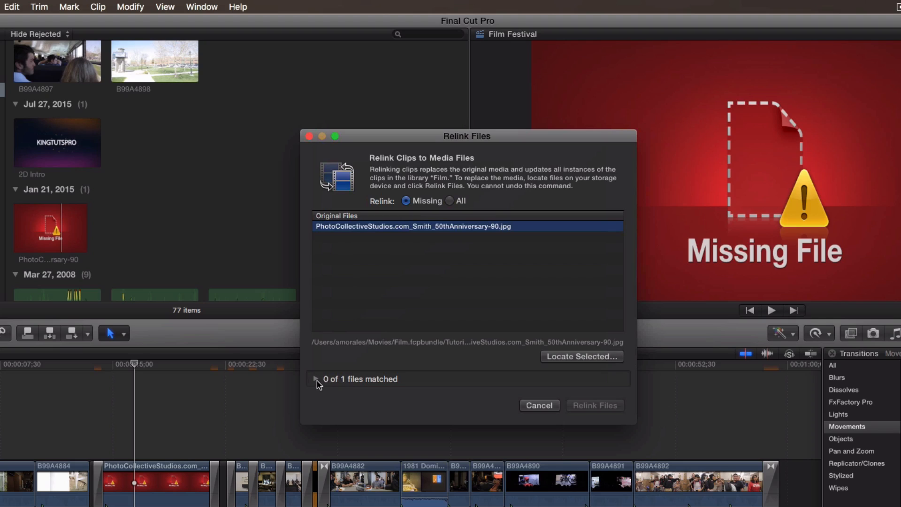
mouse_move(344, 382)
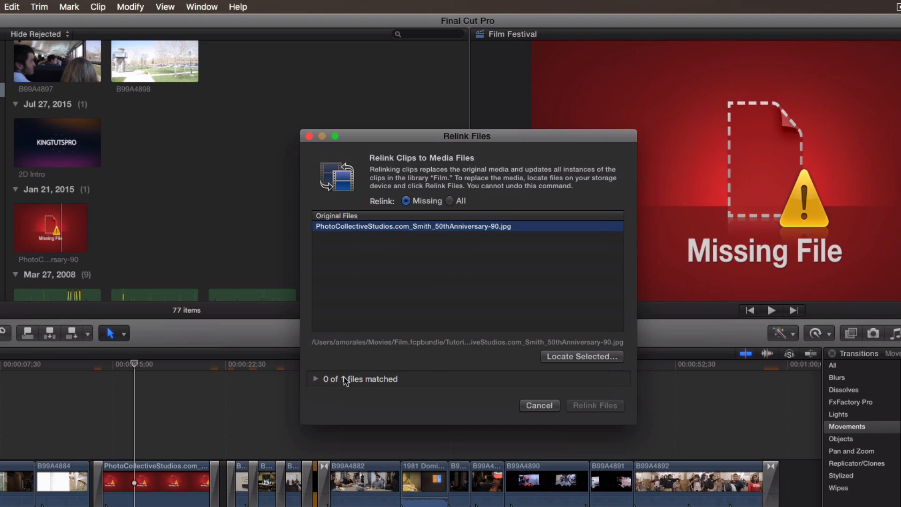
- Start locating the selected missing photo file on disk
left_click(580, 357)
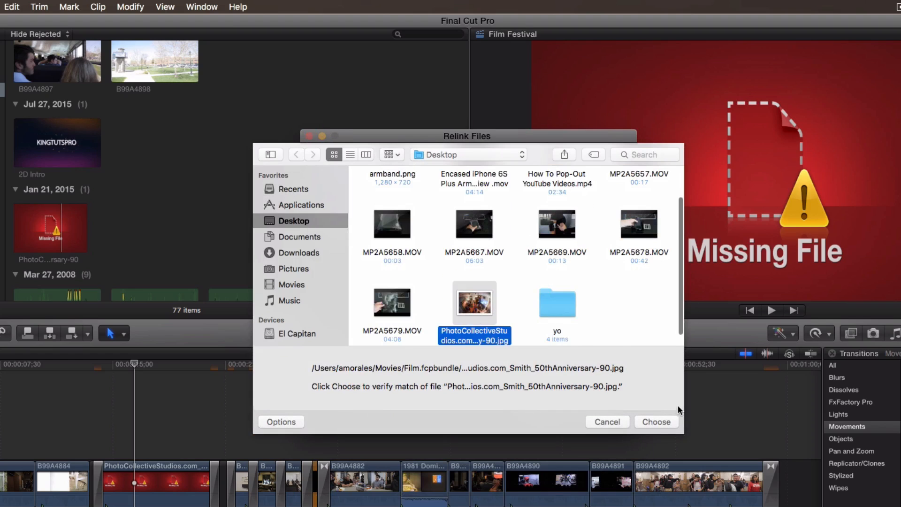
- Choose the PhotoCollectiveStudios jpg on the Desktop as the match, giving 1 of 1 matched
left_click(656, 421)
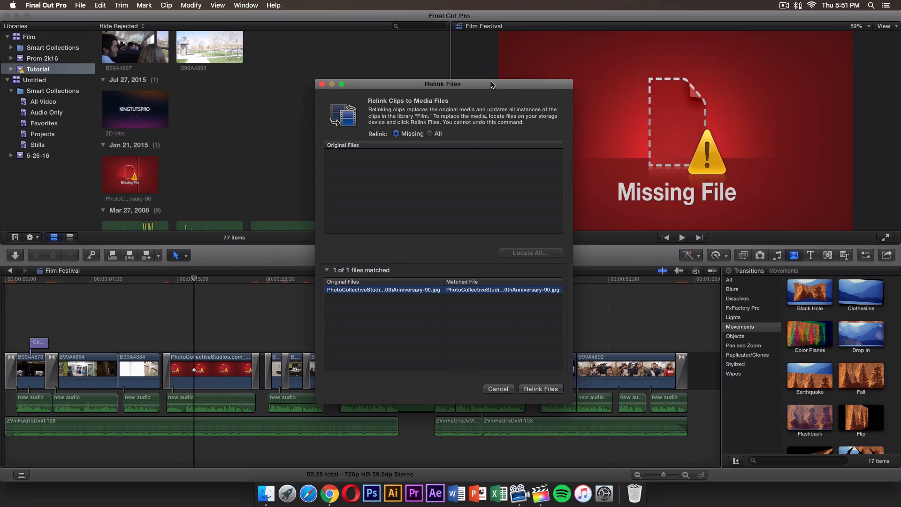
mouse_move(547, 283)
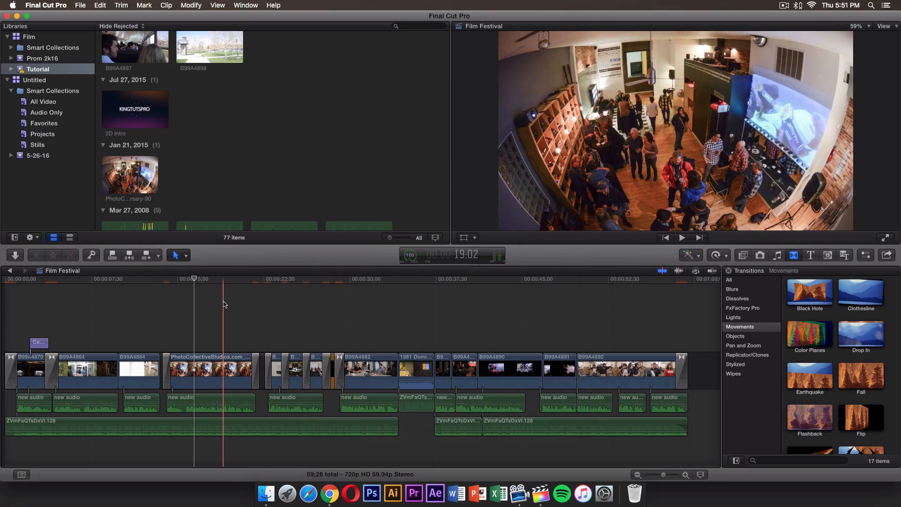
- Scrub through the relinked photo clip to confirm the viewer shows the party image
left_click(192, 279)
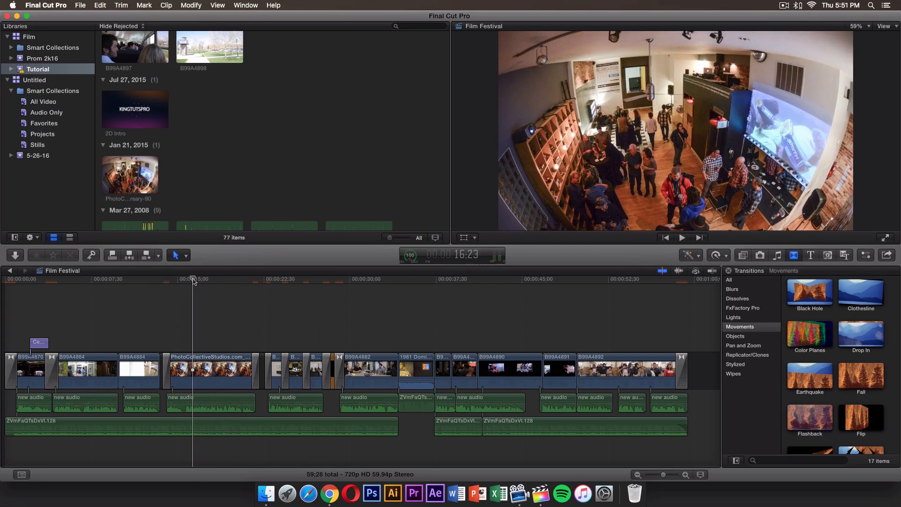
left_click(211, 279)
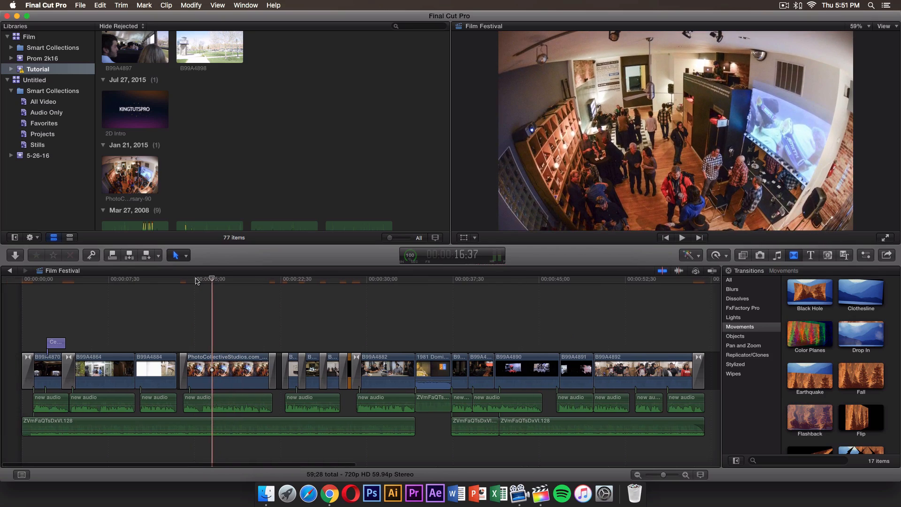